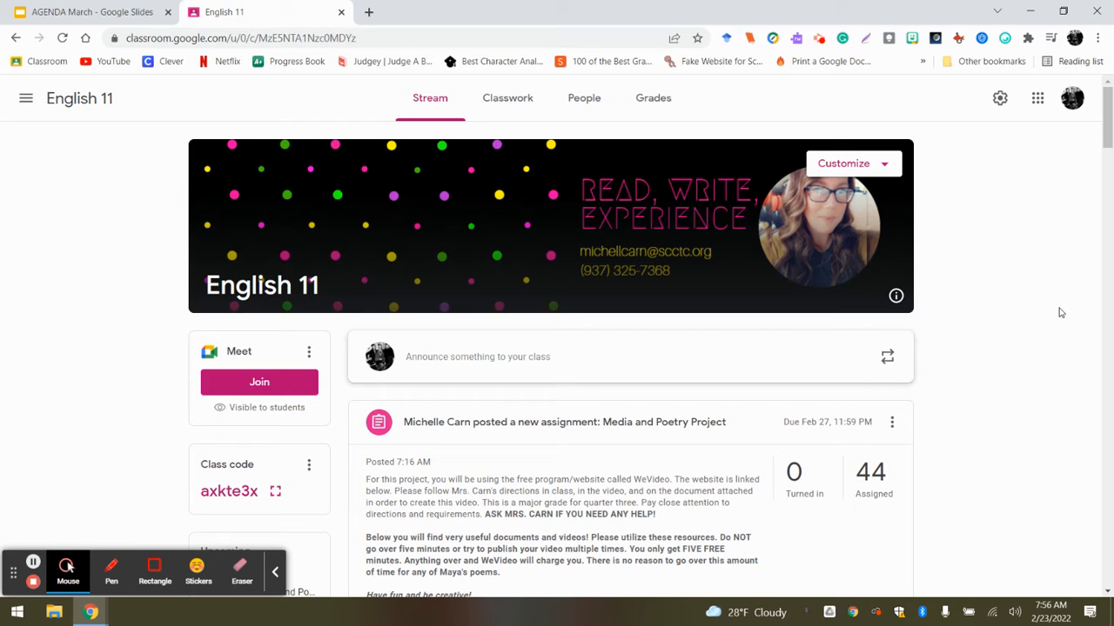
{"action": "mouse_move", "coordinate": [1091, 215]}
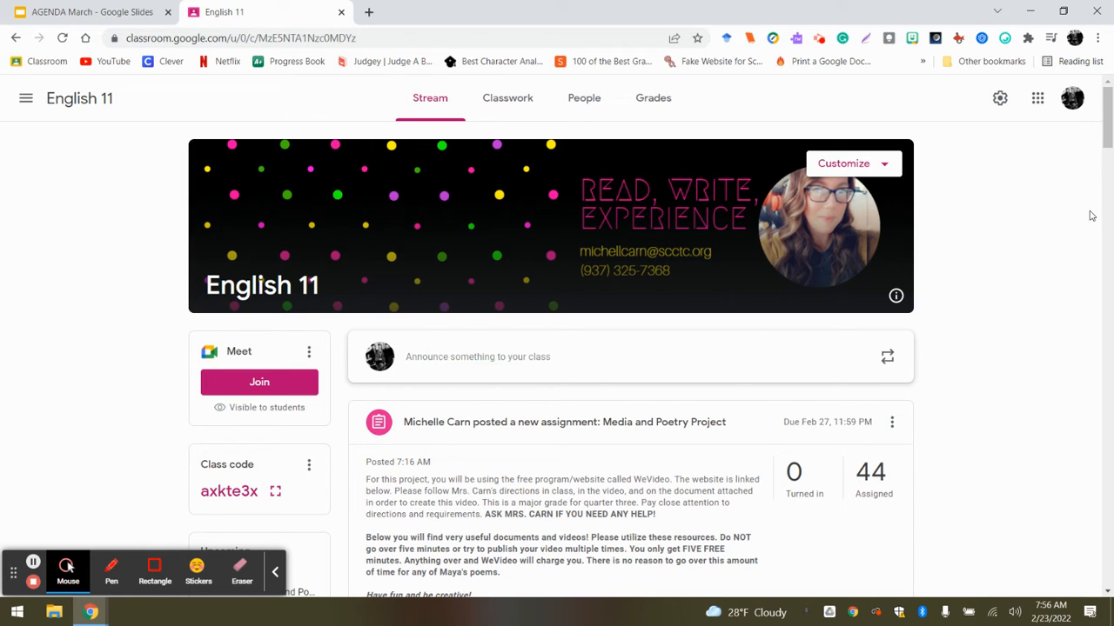
Step: Scroll the English 11 stream down to the Media and Poetry Project attachments
{"action": "scroll", "scroll_direction": "down", "scroll_amount": 3}
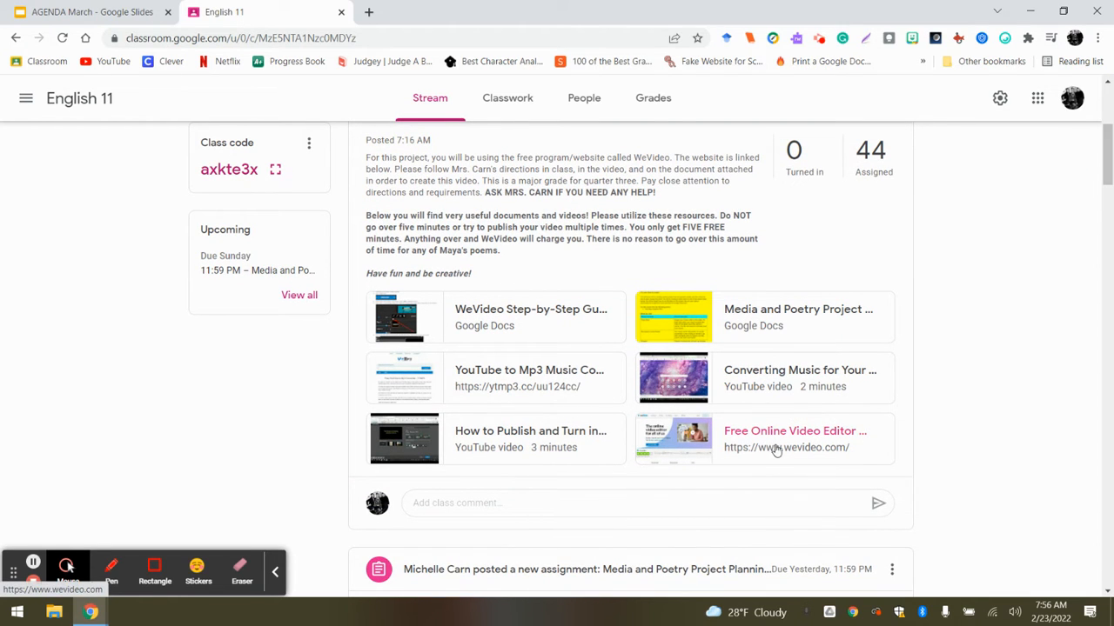
Step: Follow the wevideo.com attachment link to reach the WeVideo home dashboard
{"action": "left_click", "coordinate": [786, 447]}
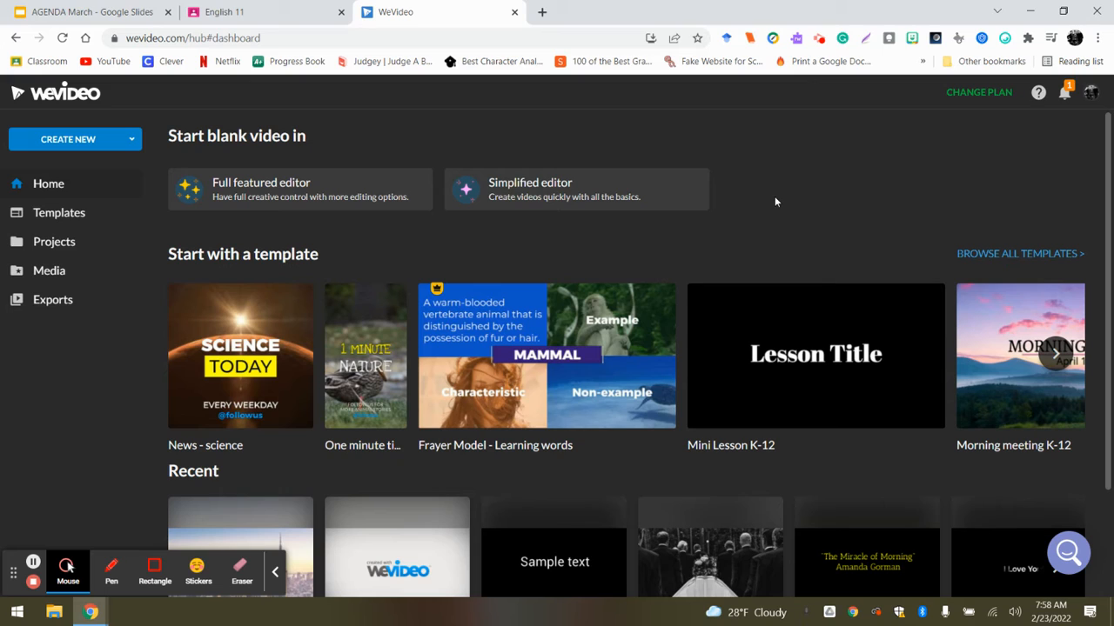
Step: Create a new video project using the full-featured editor
{"action": "left_click", "coordinate": [73, 139]}
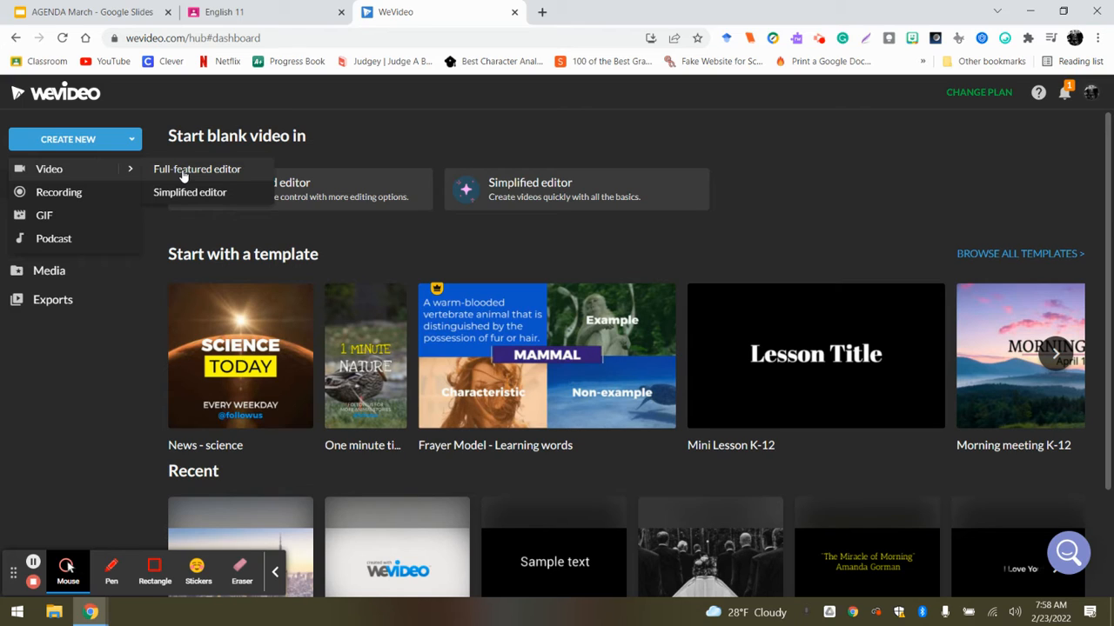
{"action": "left_click", "coordinate": [197, 169]}
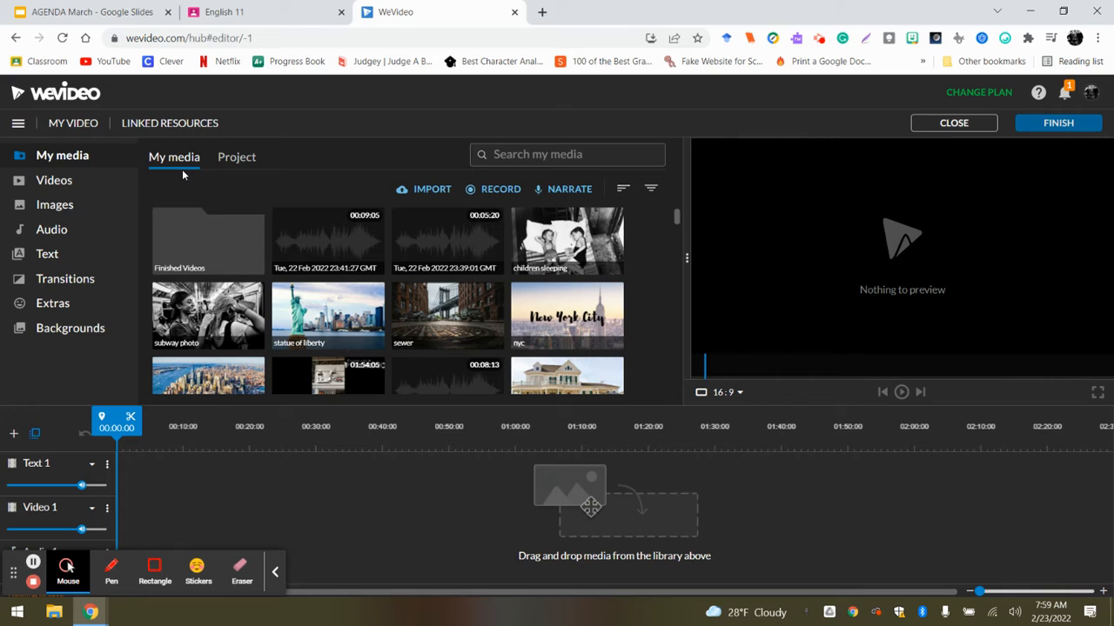
{"action": "left_click", "coordinate": [47, 254]}
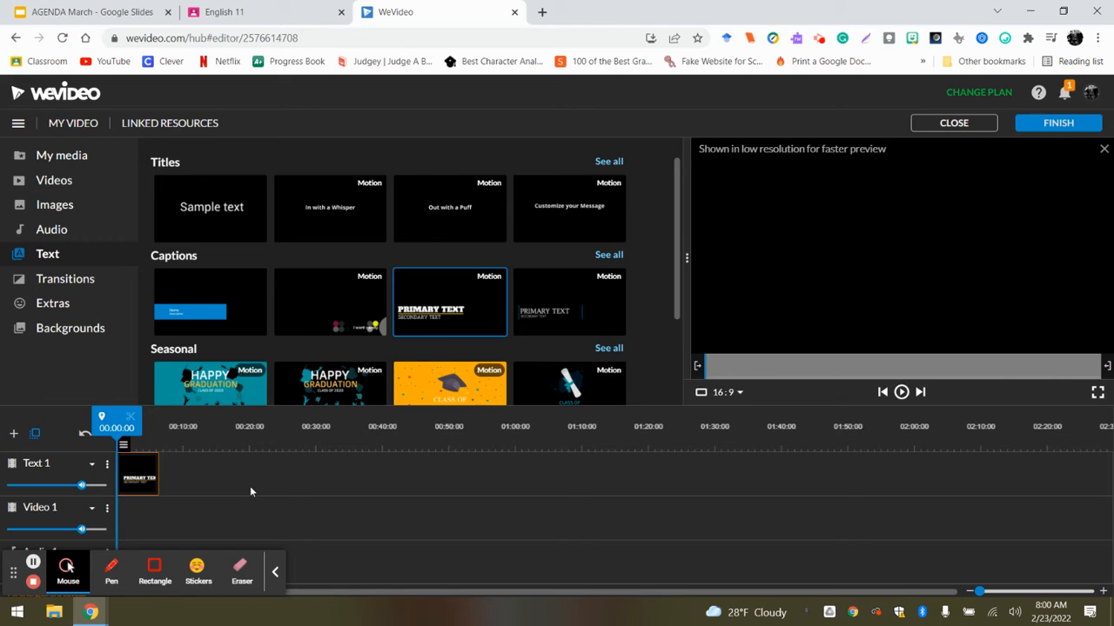
{"action": "mouse_move", "coordinate": [157, 470]}
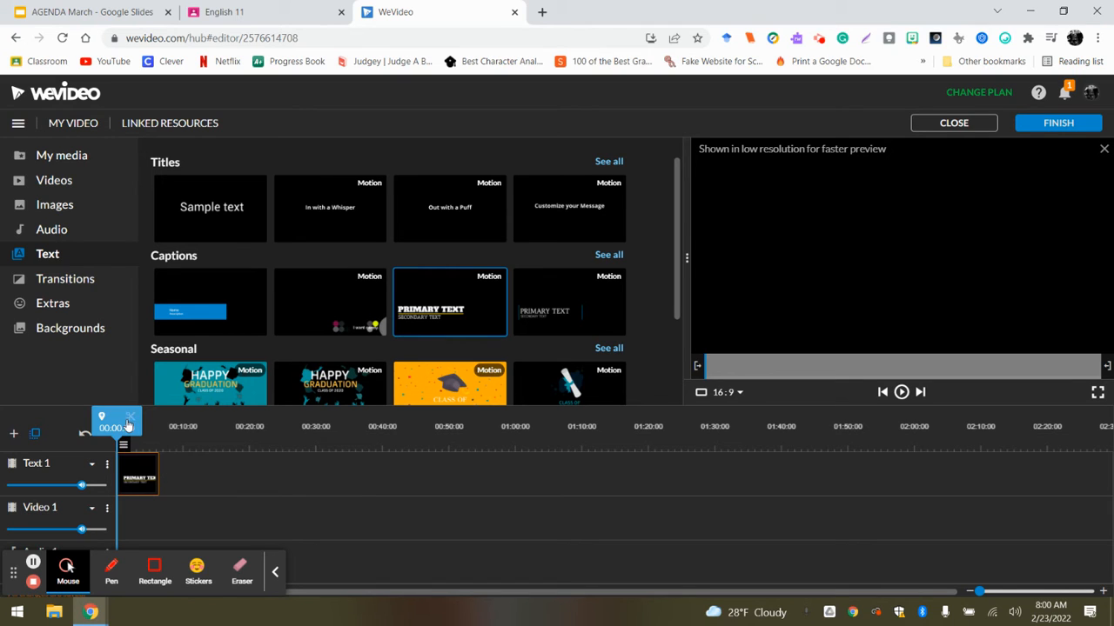
Step: Place the Primary Text caption template on the Text 1 track at 00:00
{"action": "left_click", "coordinate": [901, 392]}
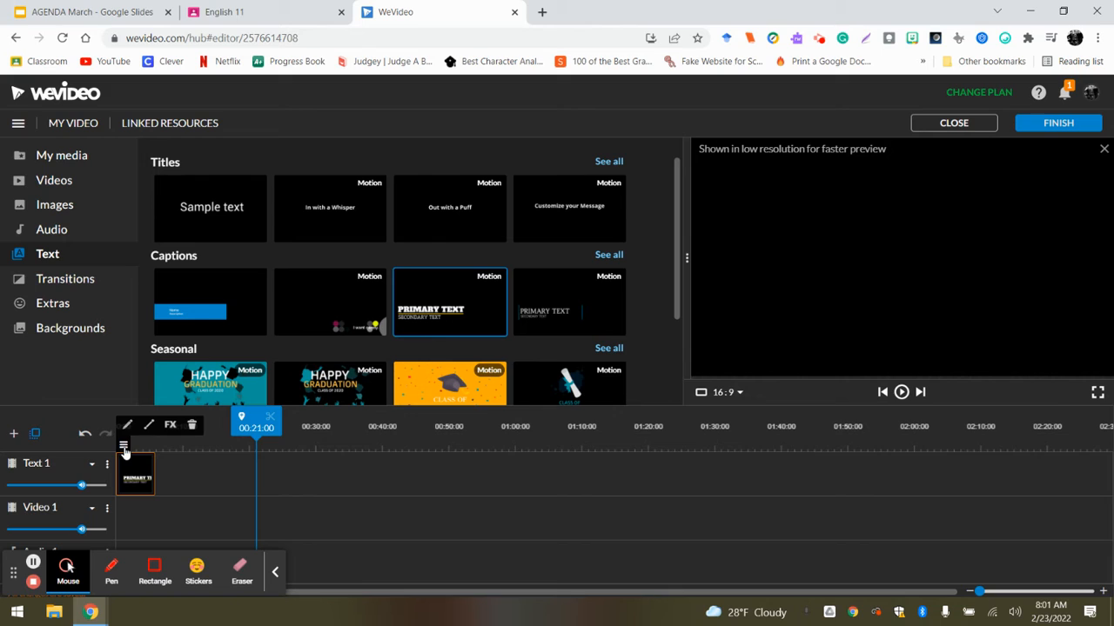
Step: Bring the Primary Text caption clip into the Clip editor for rewording
{"action": "double_click", "coordinate": [135, 473]}
{"action": "type", "text": "Name of the Poem"}
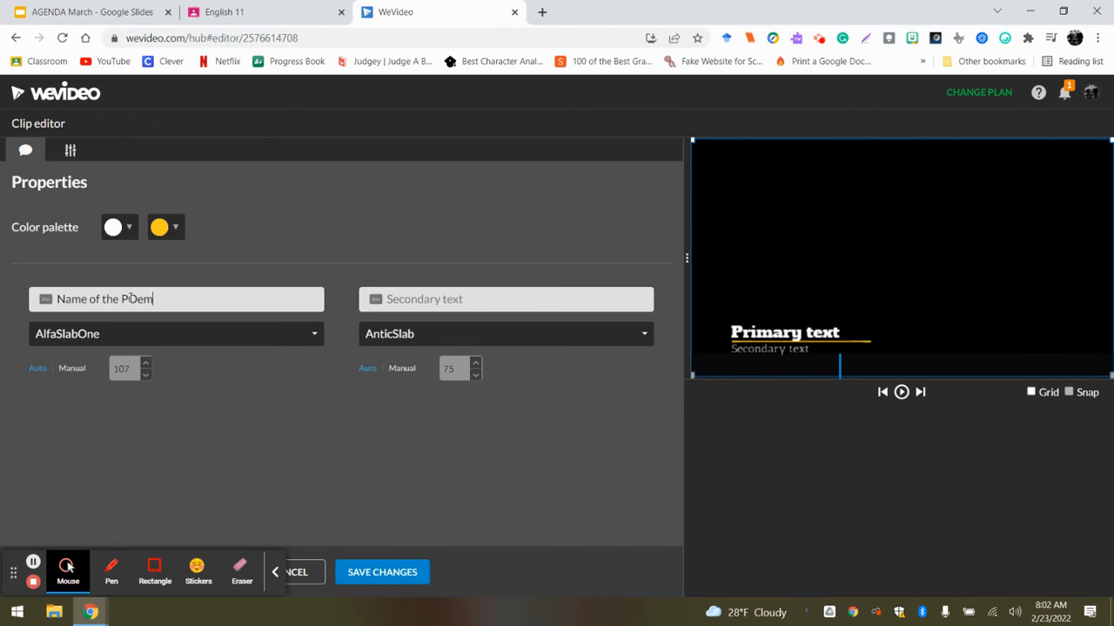
Step: Set the caption's secondary line to 'Maya Angelou' under the poem title
{"action": "type", "text": "Maya Angelou"}
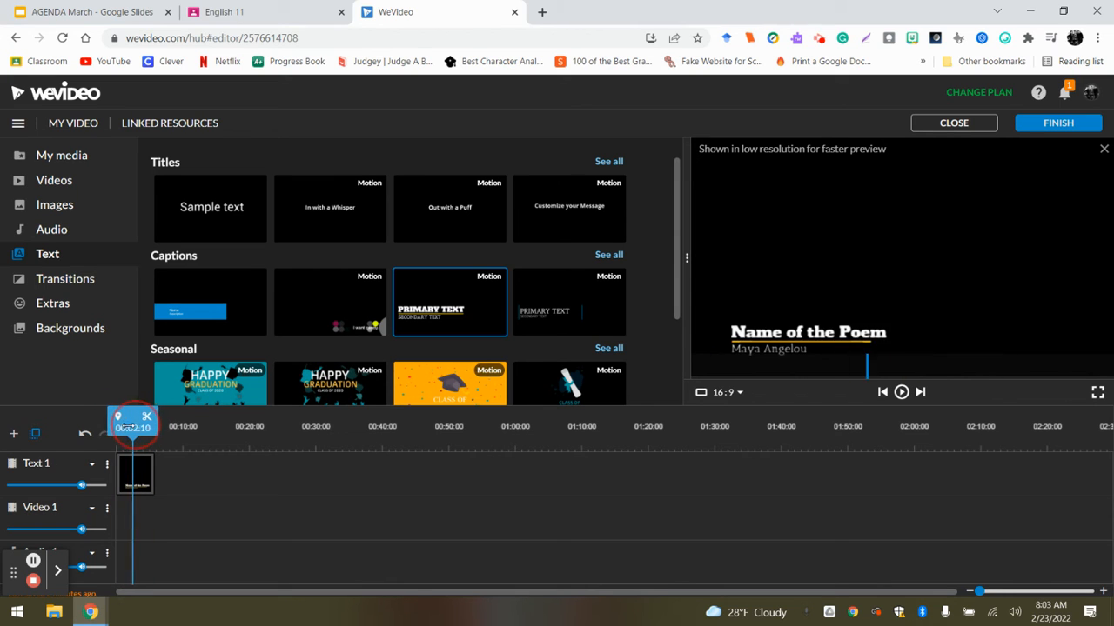
{"action": "left_click", "coordinate": [902, 391]}
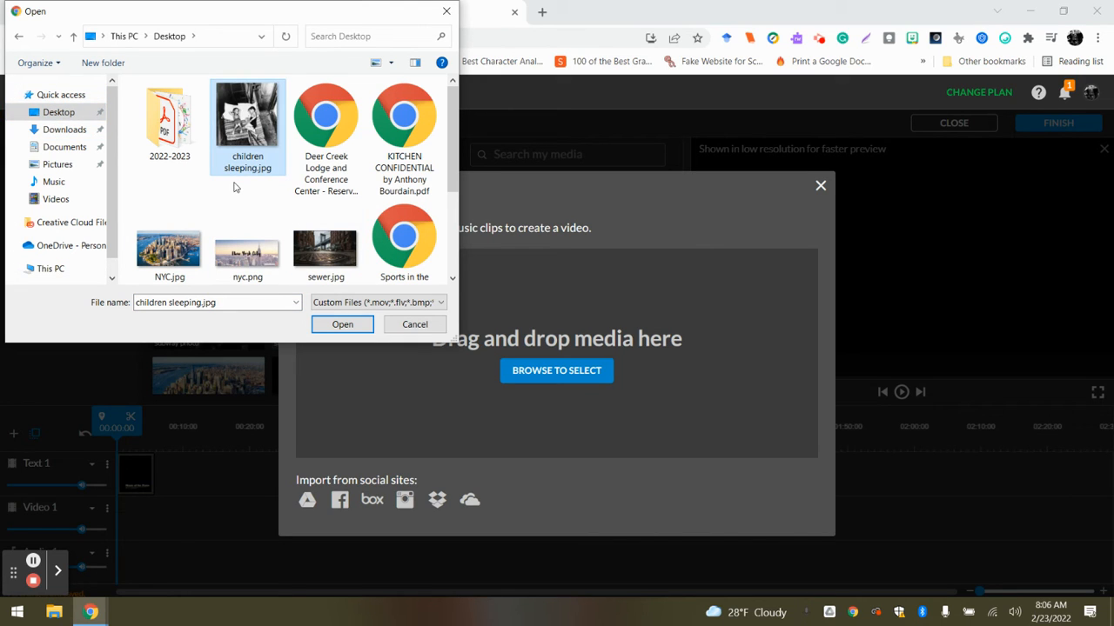
Step: Select children sleeping.jpg from the Desktop for upload to the media library
{"action": "left_click", "coordinate": [341, 323]}
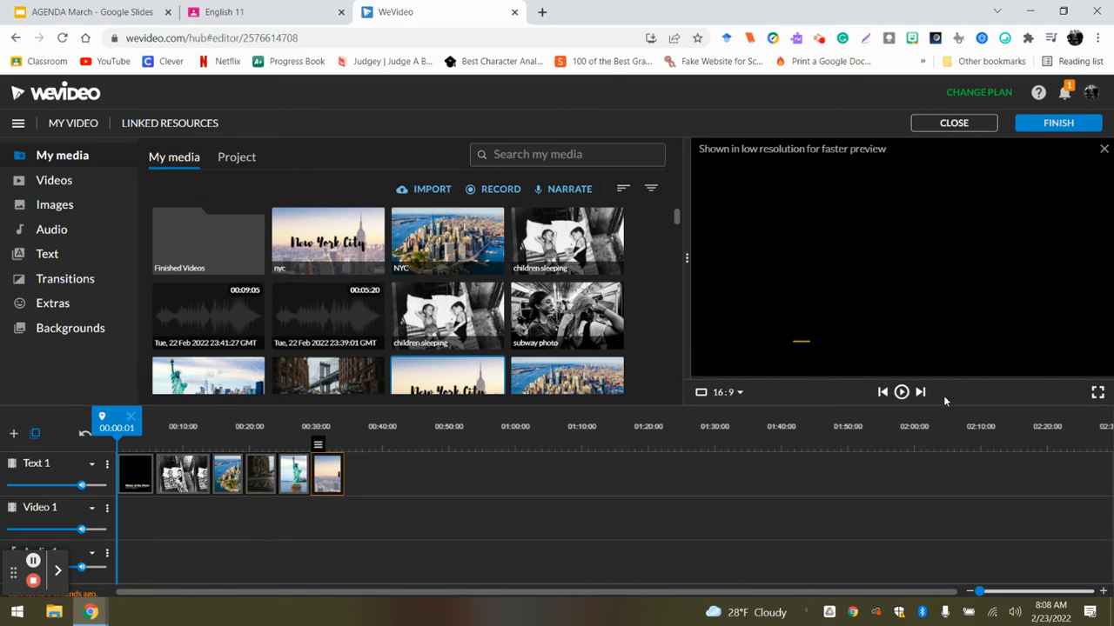
{"action": "left_click", "coordinate": [901, 391]}
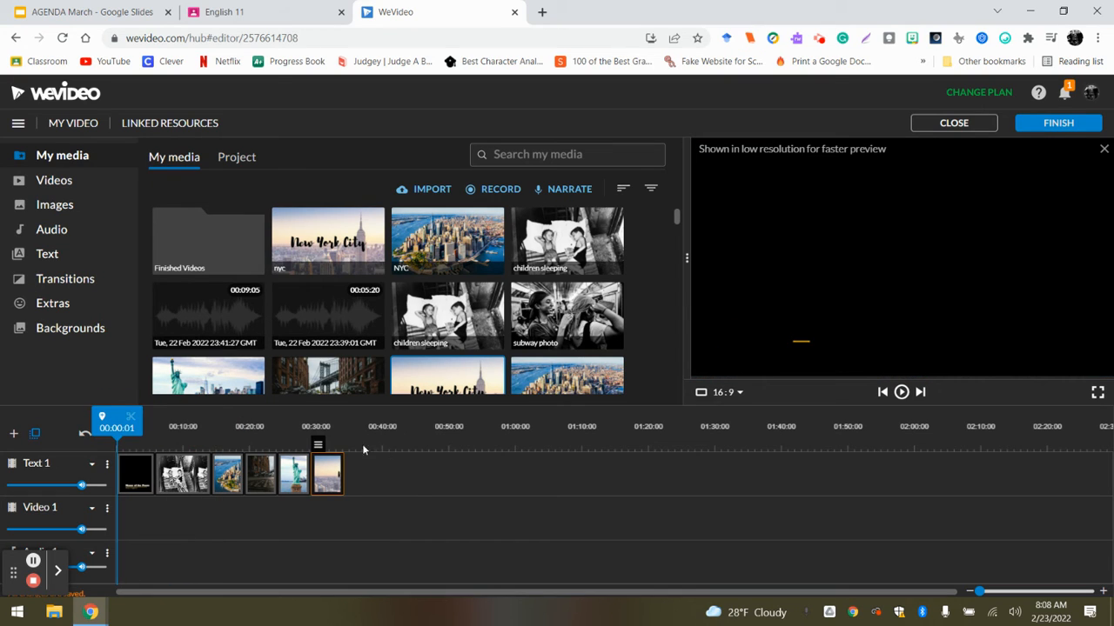
{"action": "mouse_move", "coordinate": [414, 487]}
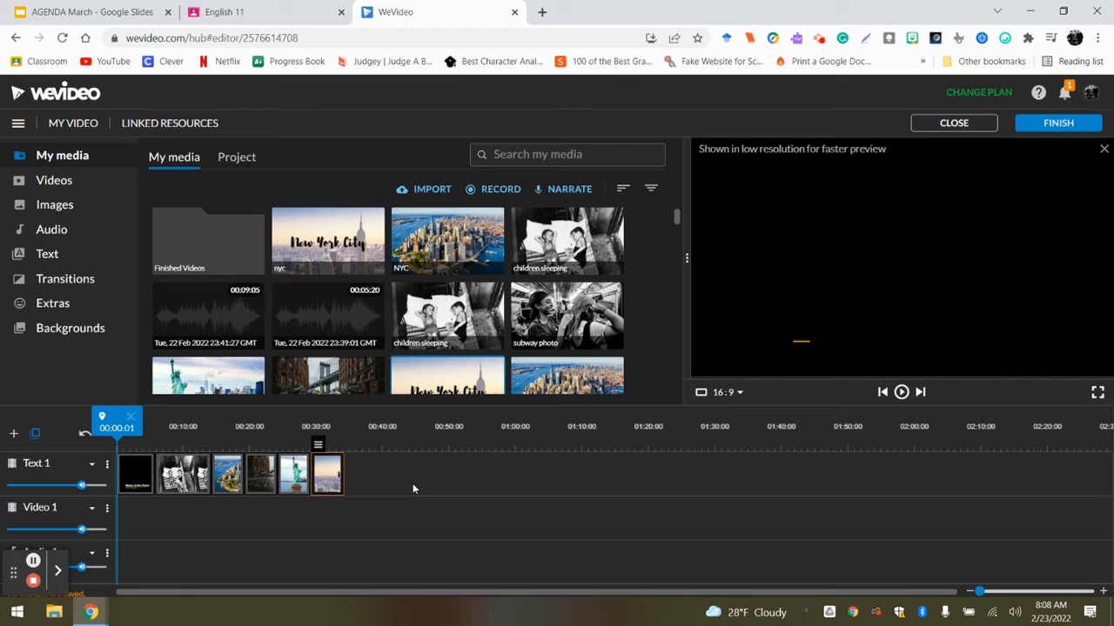
{"action": "mouse_move", "coordinate": [322, 484]}
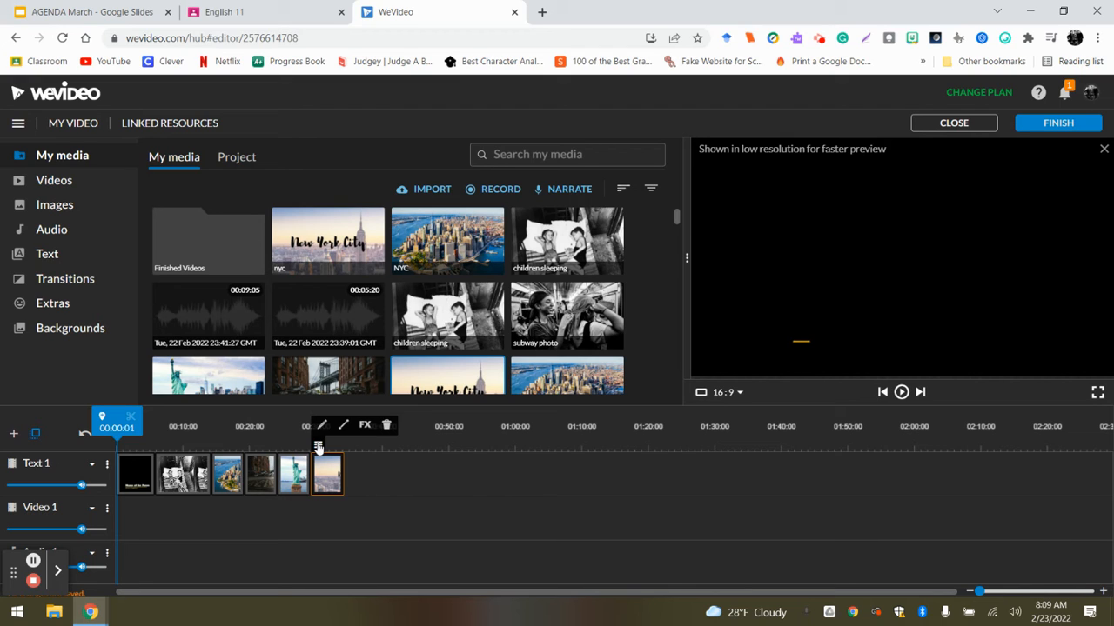
{"action": "left_click_drag", "start_coordinate": [327, 474], "coordinate": [680, 473]}
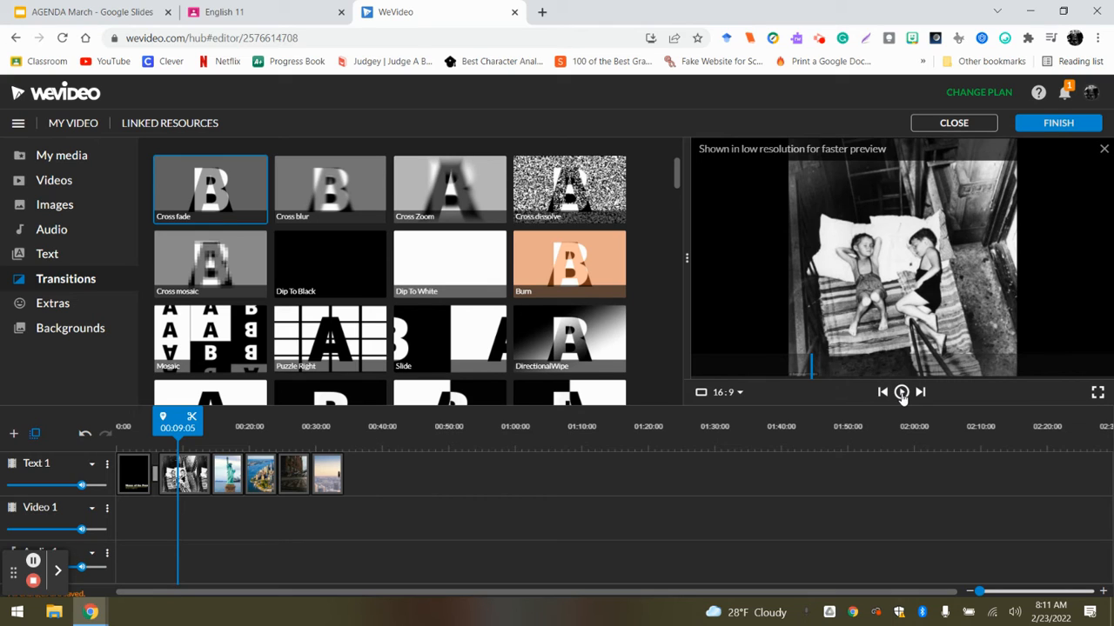
Step: Preview the caption and photo slideshow with the Transitions library shown
{"action": "left_click", "coordinate": [881, 392]}
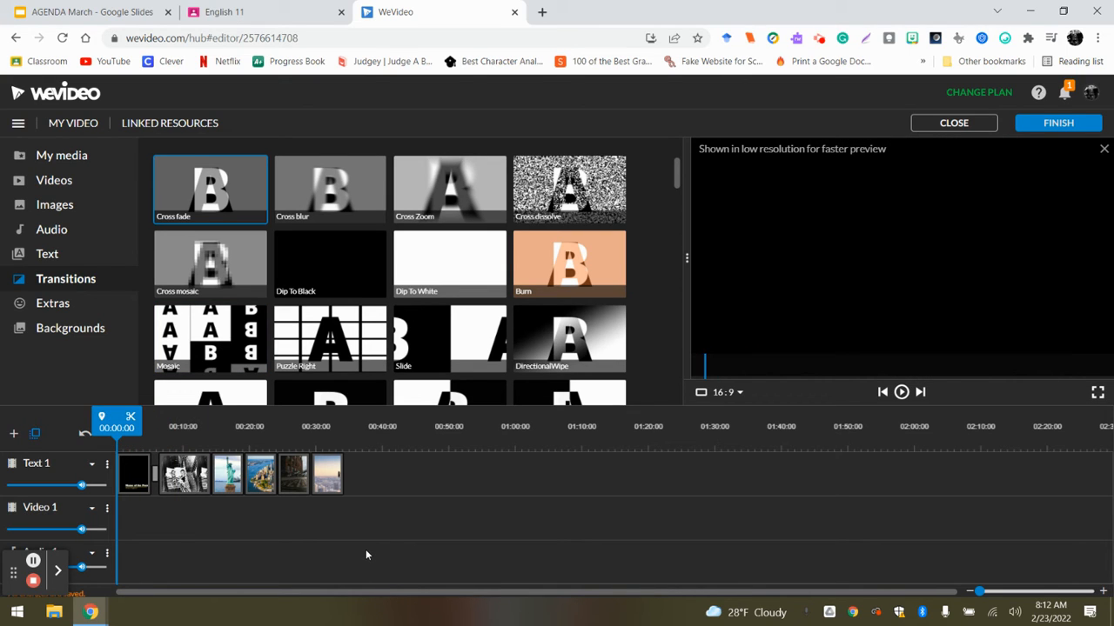
{"action": "left_click", "coordinate": [61, 155]}
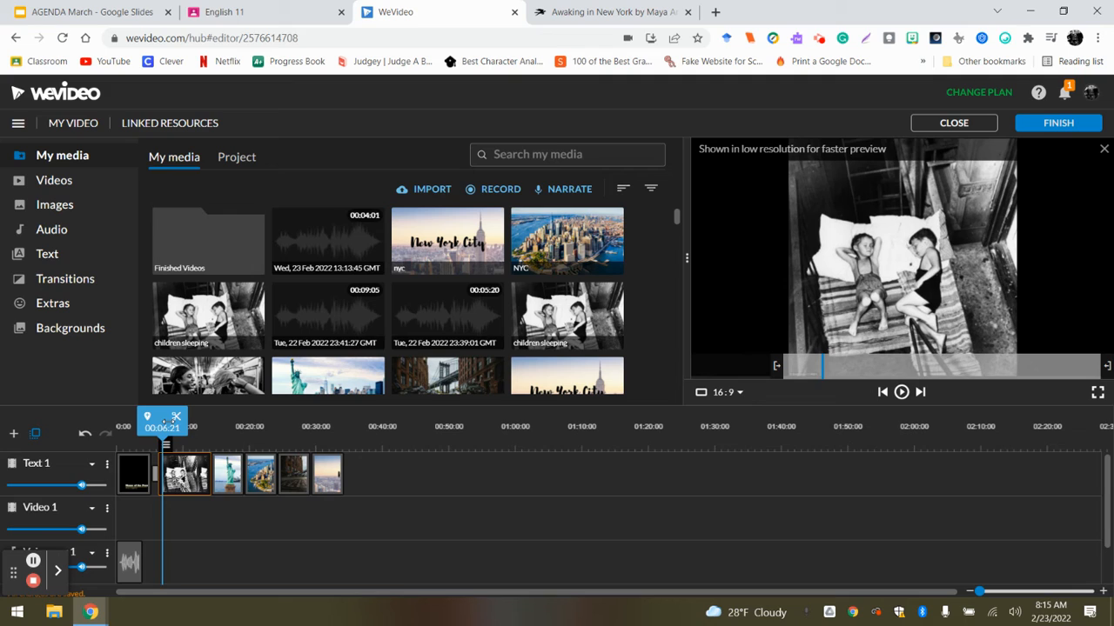
Step: Switch to the 'Awaking in New York' poem tab to read while narrating
{"action": "left_click", "coordinate": [609, 12]}
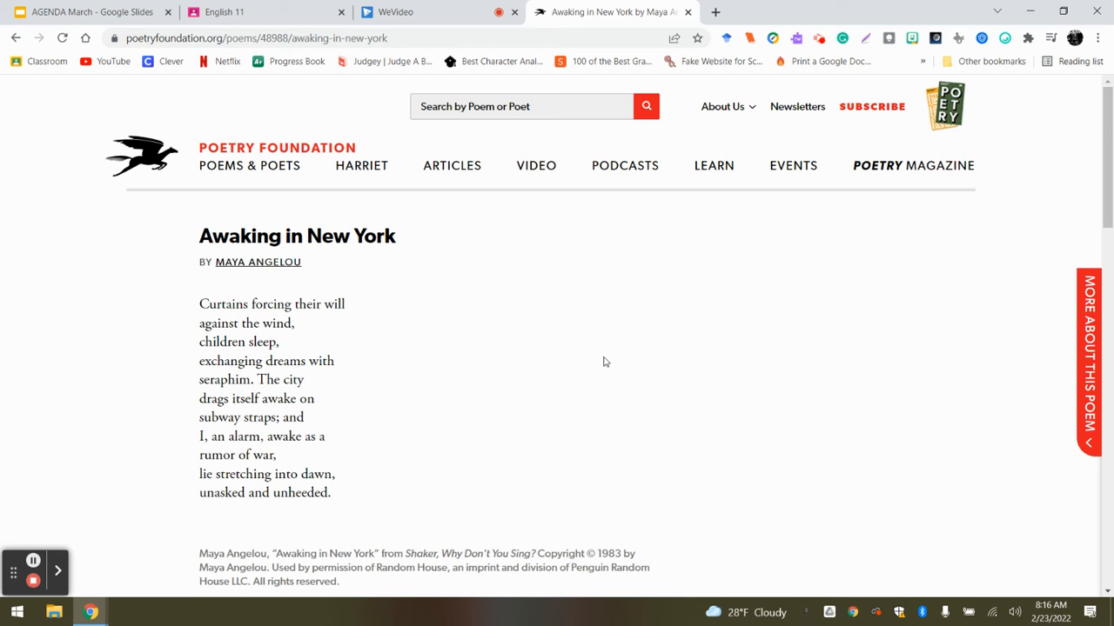
Step: Return to the WeVideo project and stop the narration recording for review
{"action": "left_click", "coordinate": [395, 10]}
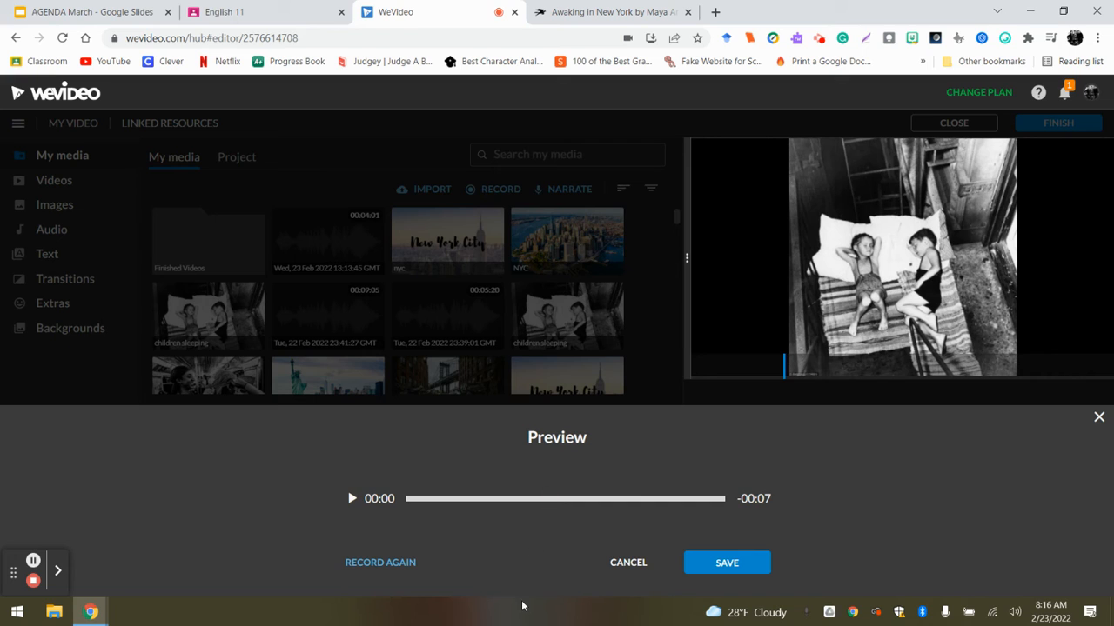
{"action": "left_click", "coordinate": [728, 562]}
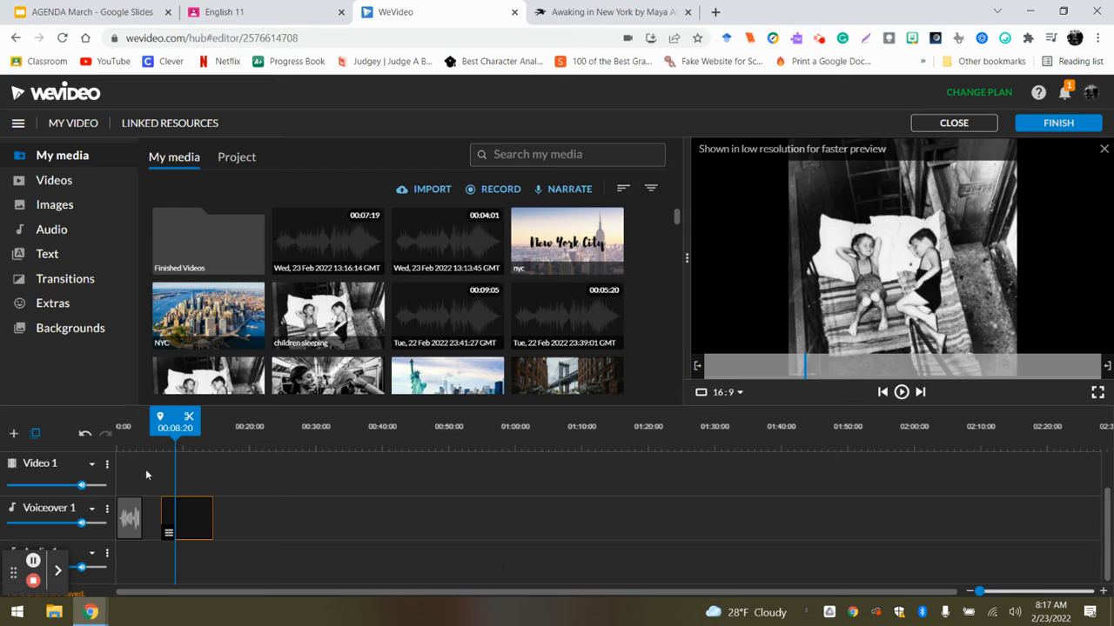
Step: Scroll the timeline to reveal the upper photo-clip track, then head to the stock music library
{"action": "scroll", "scroll_direction": "down", "scroll_amount": 3}
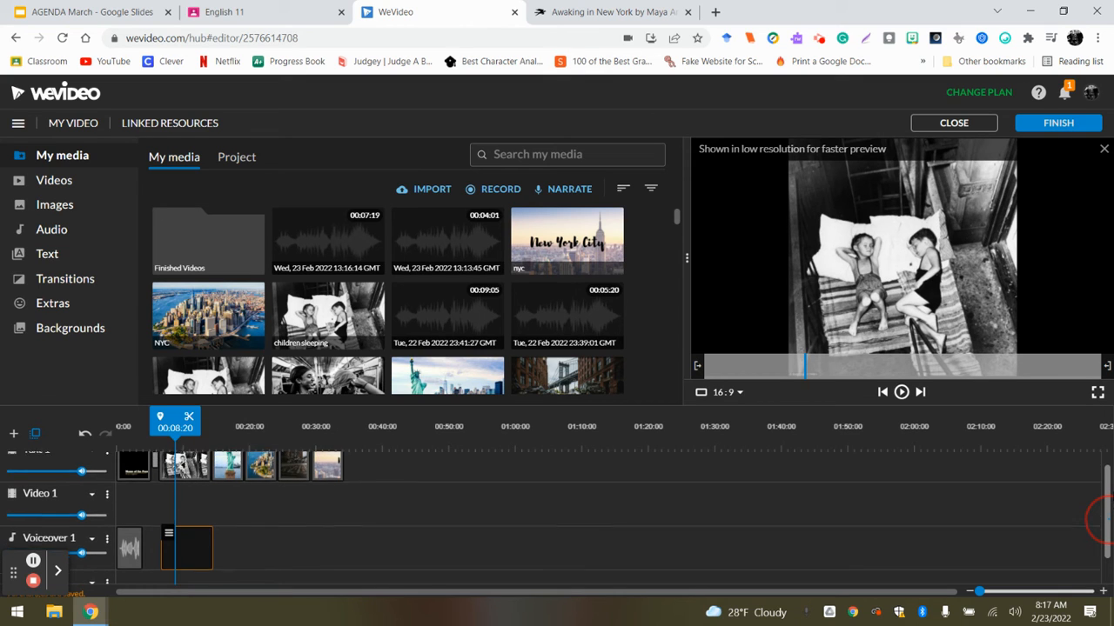
{"action": "left_click", "coordinate": [52, 230]}
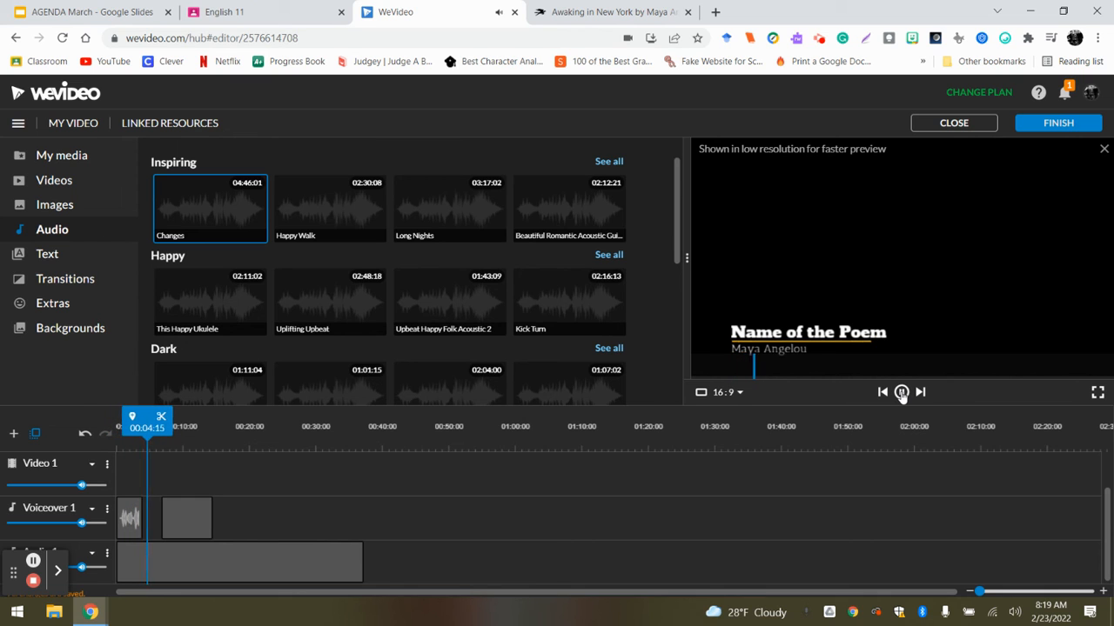
Step: Switch to the browser tab with the YouTube-to-MP3 converter site
{"action": "left_click", "coordinate": [225, 10]}
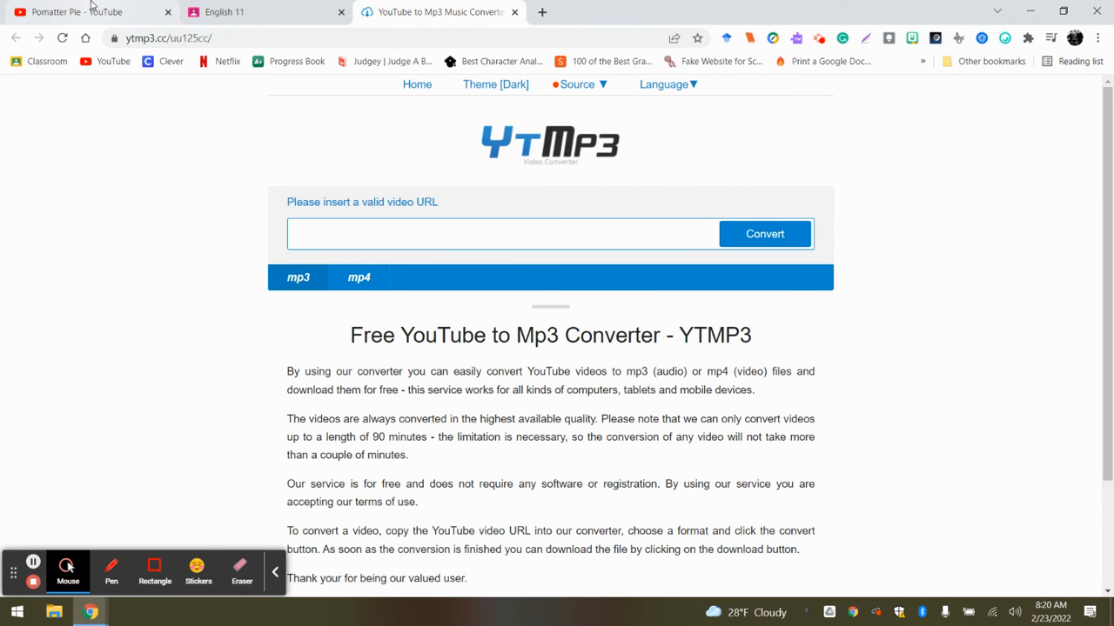
Step: Check the Pomatter Pie song on its YouTube tab by pausing and resuming playback
{"action": "left_click", "coordinate": [69, 11]}
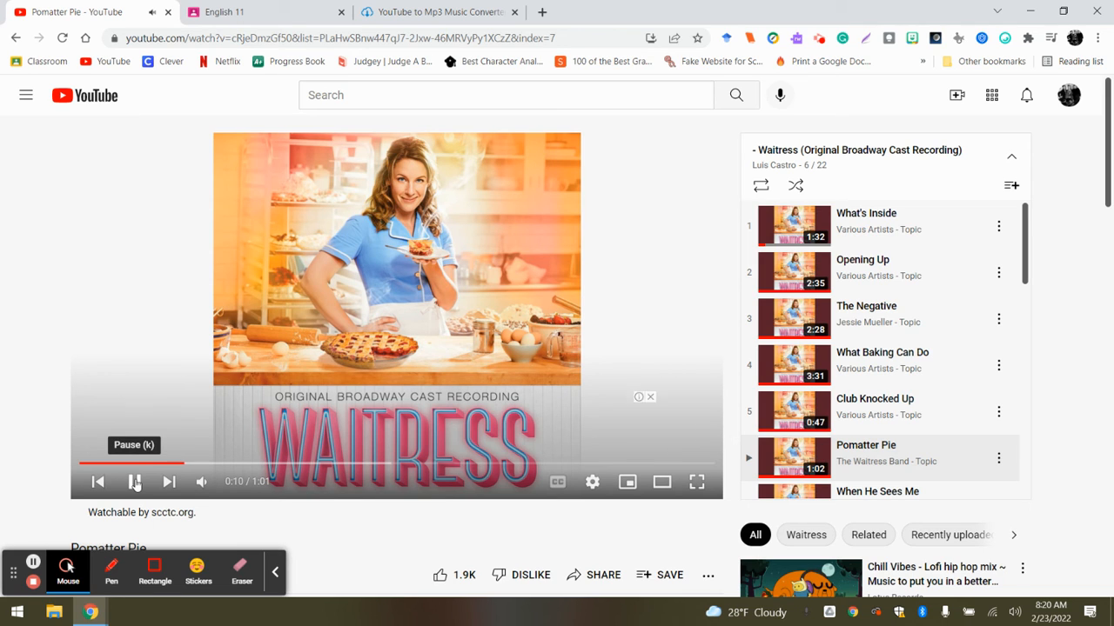
{"action": "left_click", "coordinate": [136, 482]}
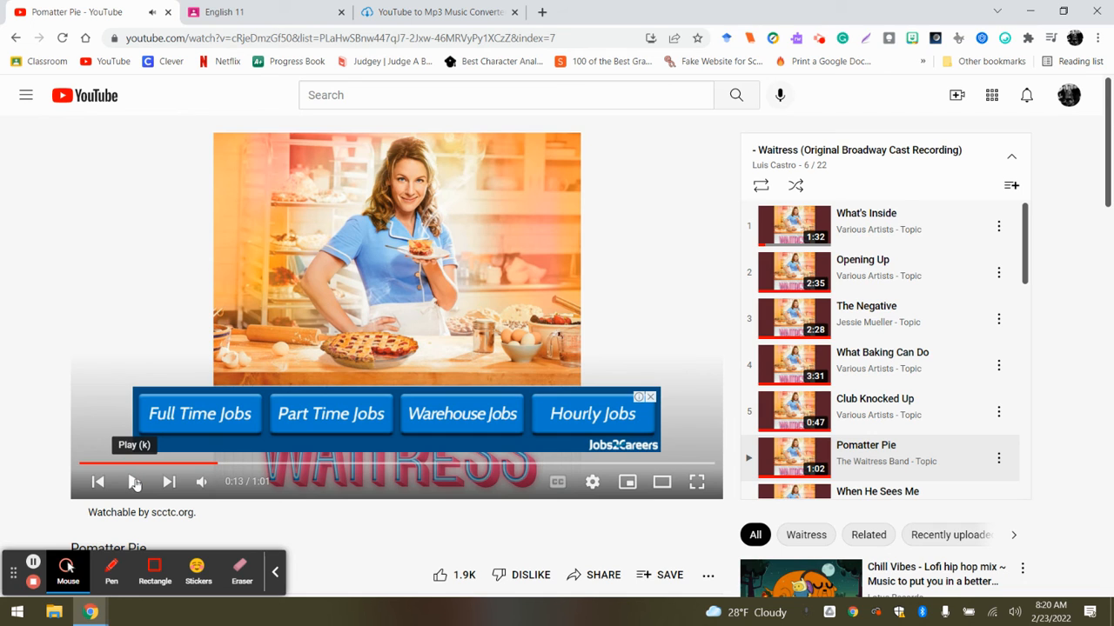
{"action": "left_click", "coordinate": [438, 10]}
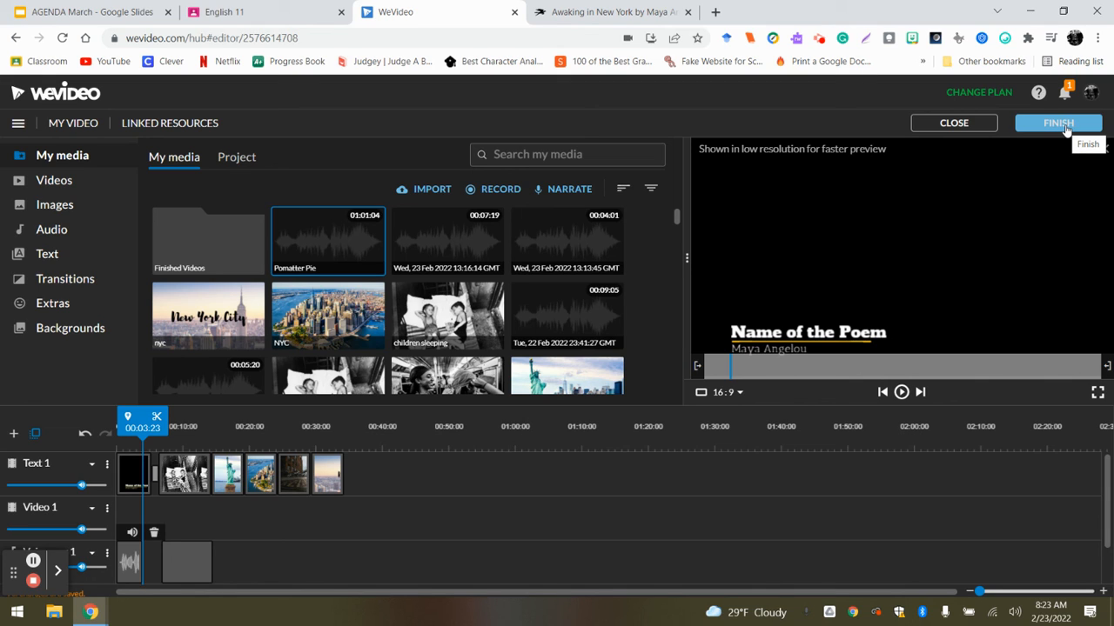
{"action": "left_click", "coordinate": [1058, 122]}
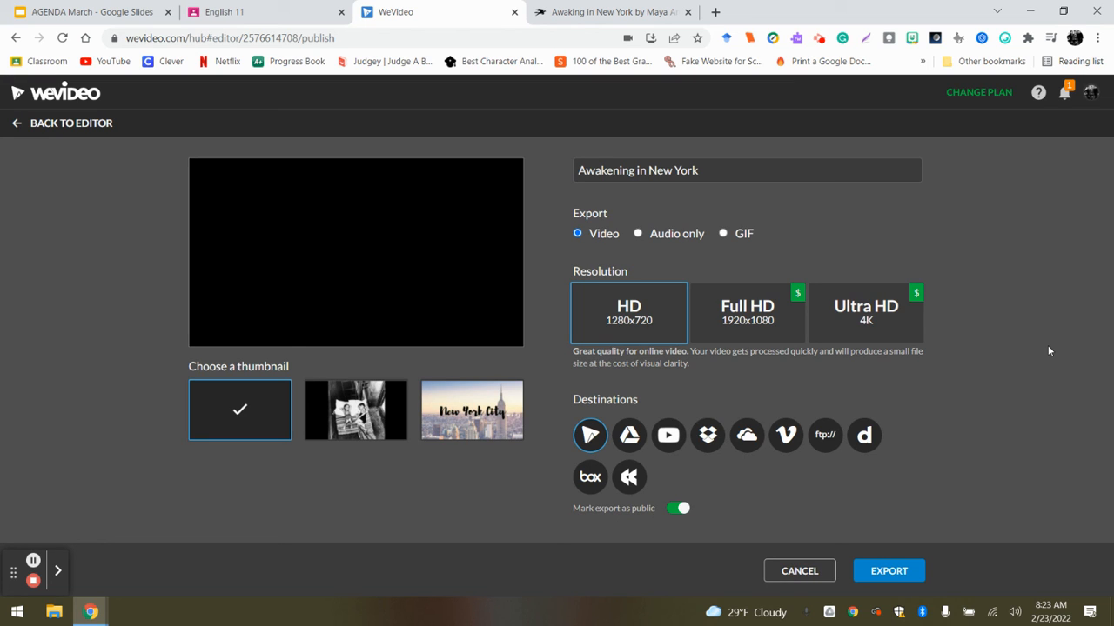
Step: Export 'Awakening in New York' in HD so it is queued for processing
{"action": "left_click", "coordinate": [888, 570]}
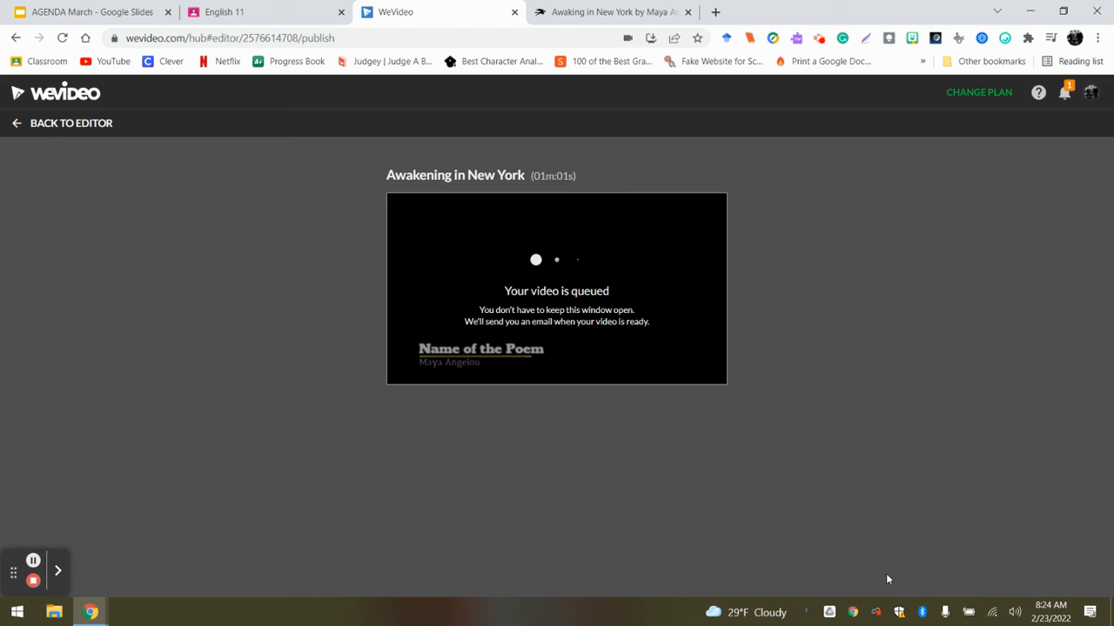
{"action": "left_click", "coordinate": [439, 11]}
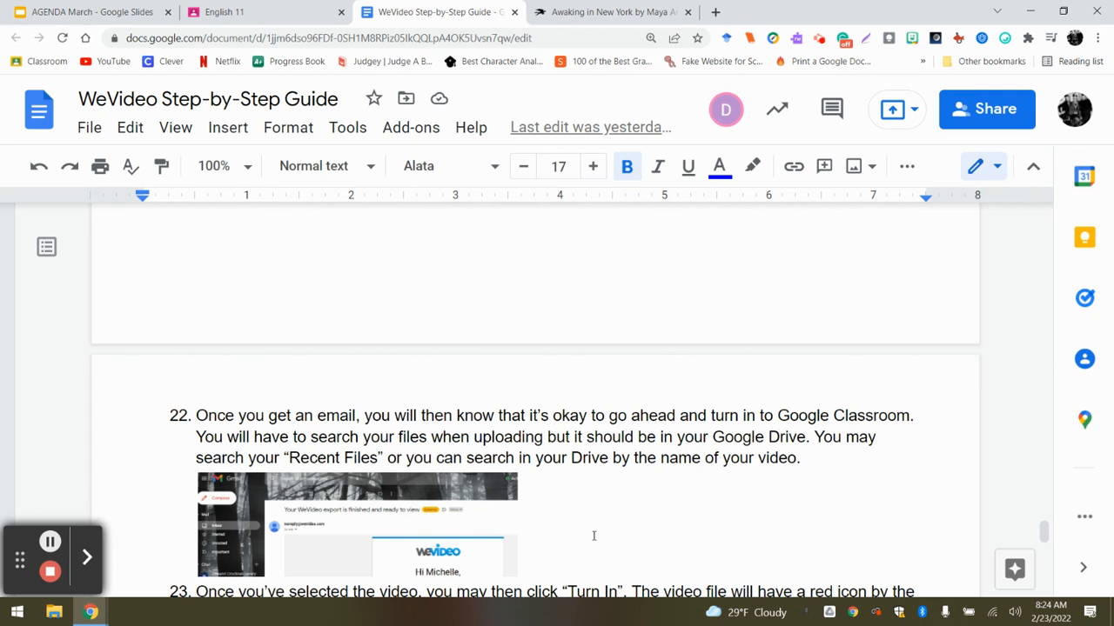